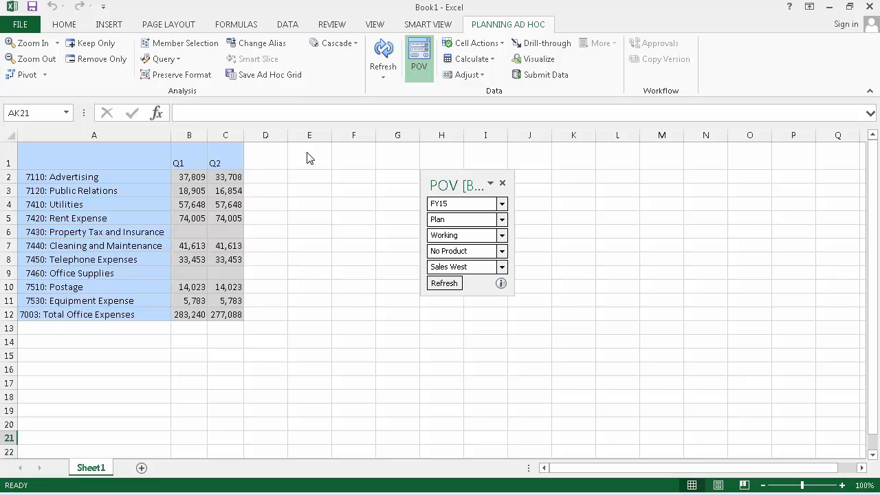
# Step: Head column D '1st Half' and fill D2:D12 with =SUM(B2:C2) Q1+Q2 formulas
pyautogui.click(266, 156)
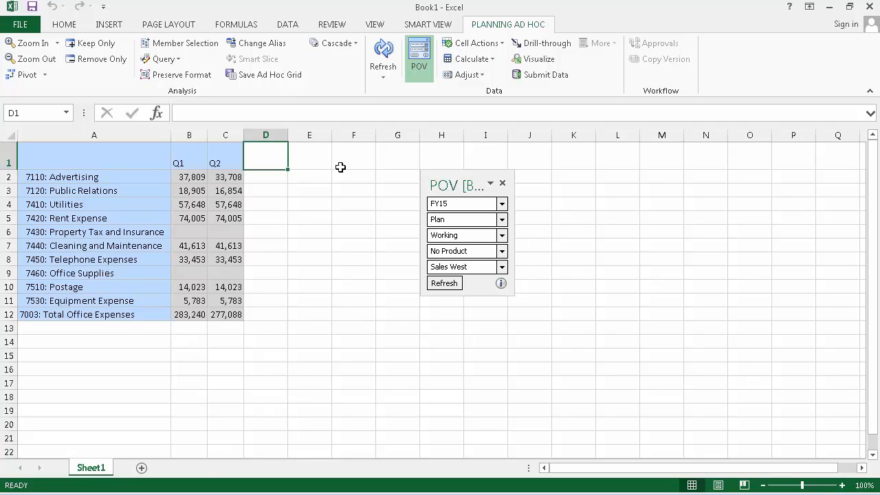
pyautogui.write('1')
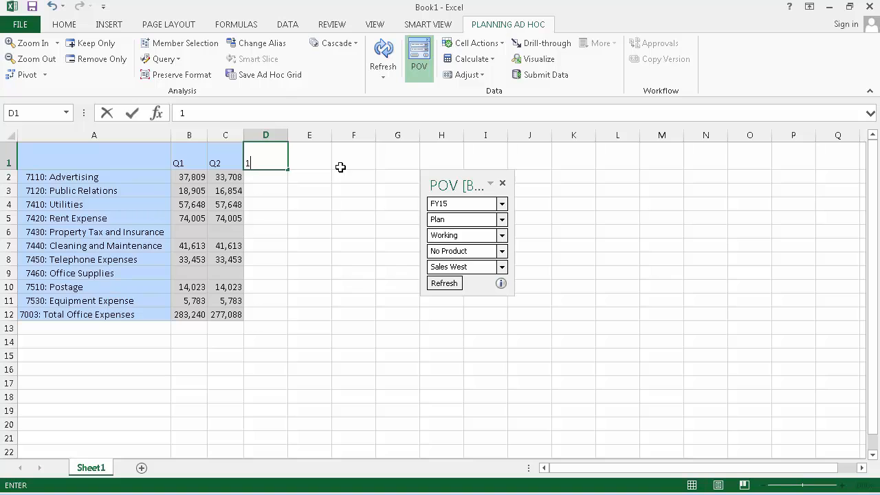
pyautogui.write('st H')
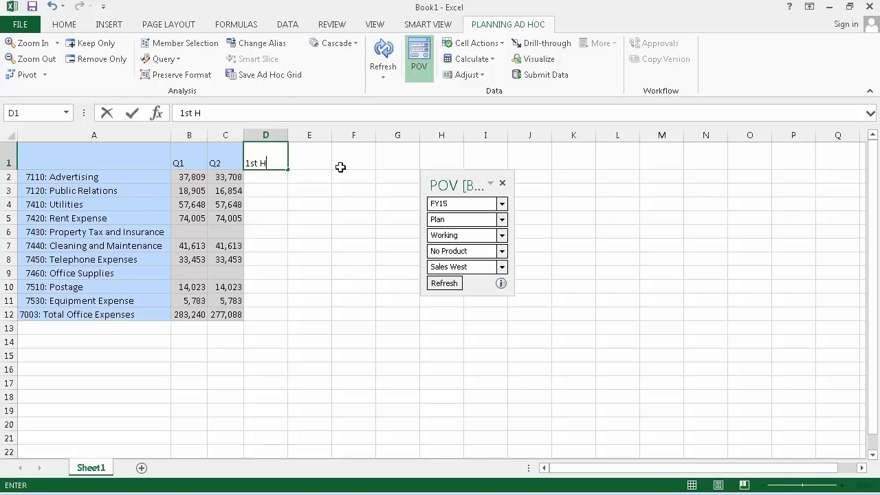
pyautogui.write('alf')
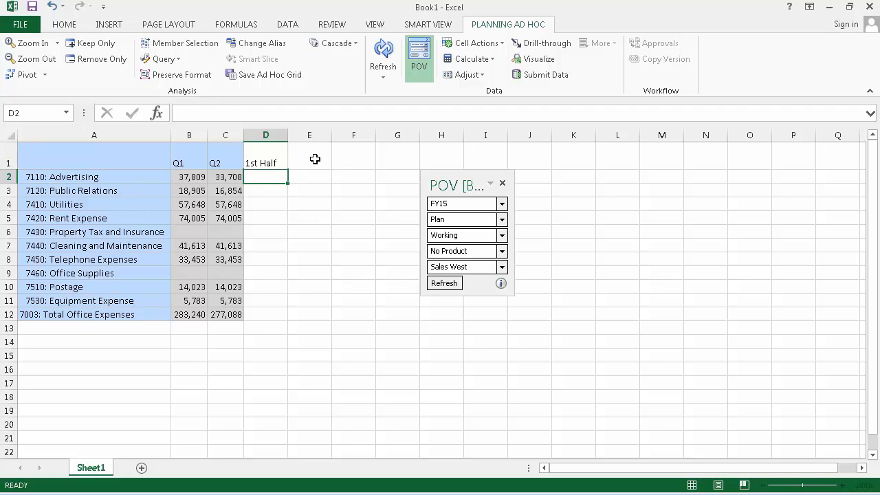
pyautogui.write('=SUM(B2:')
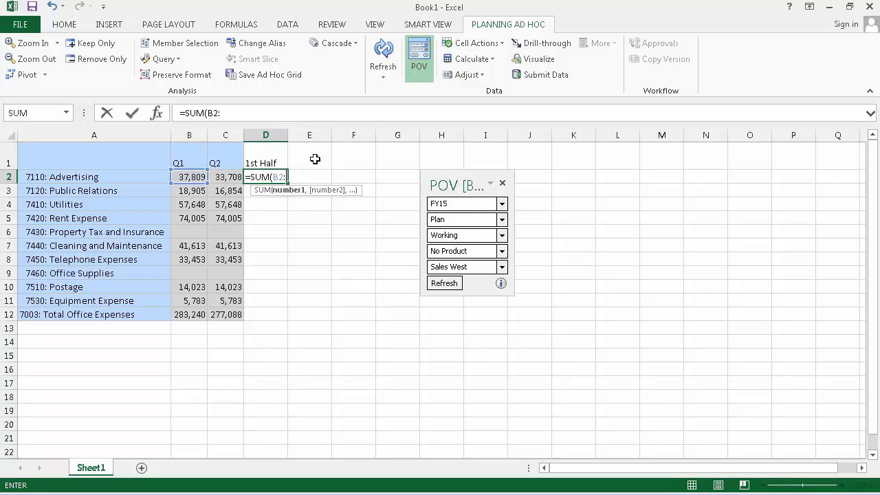
pyautogui.press('Return')
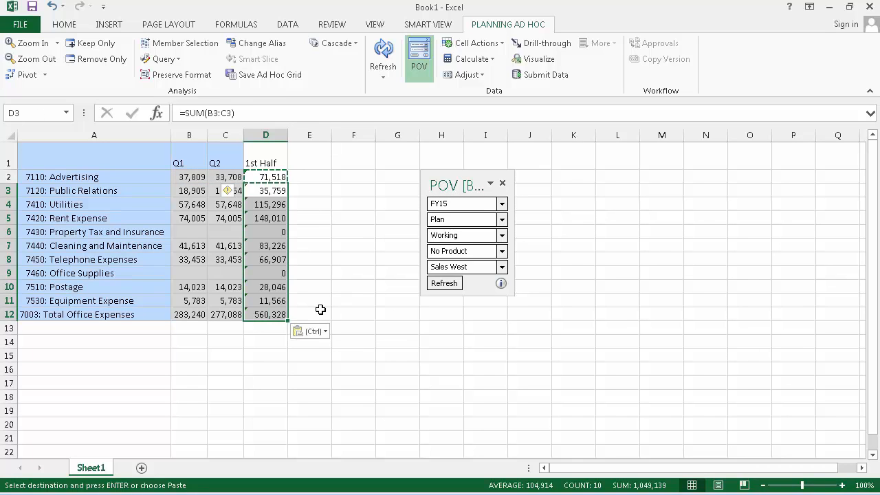
pyautogui.press('Escape')
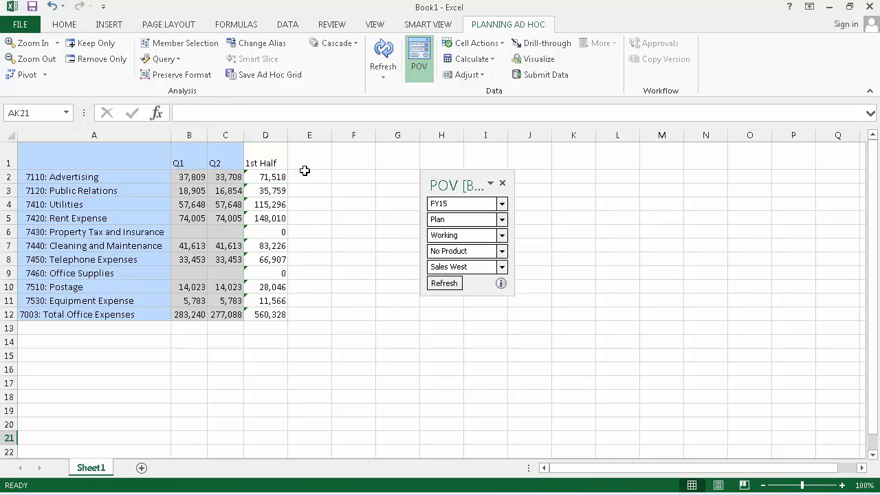
# Step: Format D2:D12 as Currency, no symbol, red bracketed negatives, and widen column D
pyautogui.moveTo(265, 177); pyautogui.dragTo(265, 314)
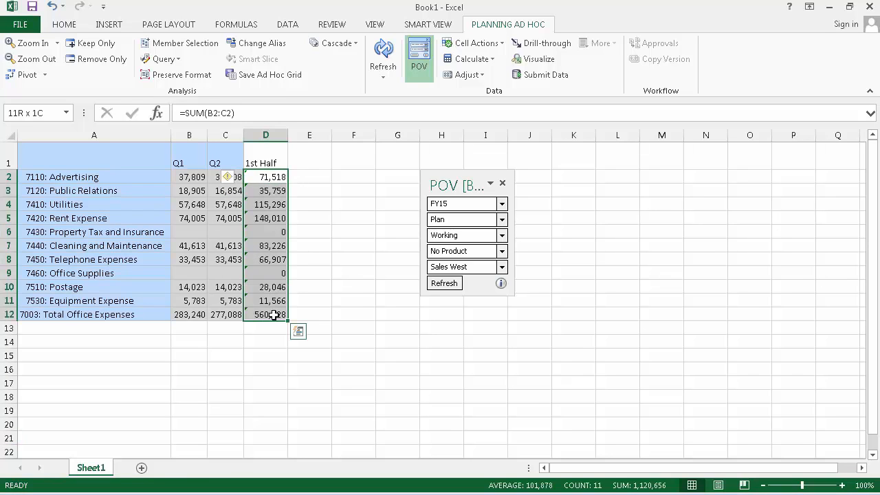
pyautogui.rightClick(266, 177)
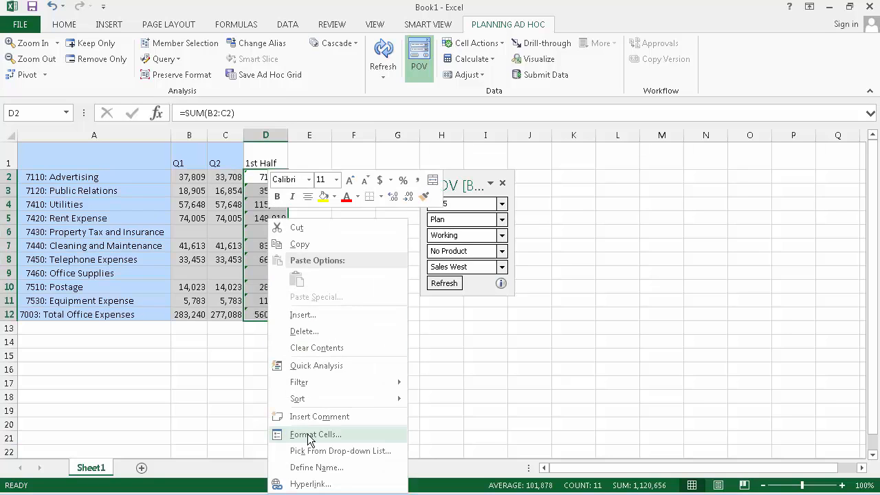
pyautogui.click(316, 434)
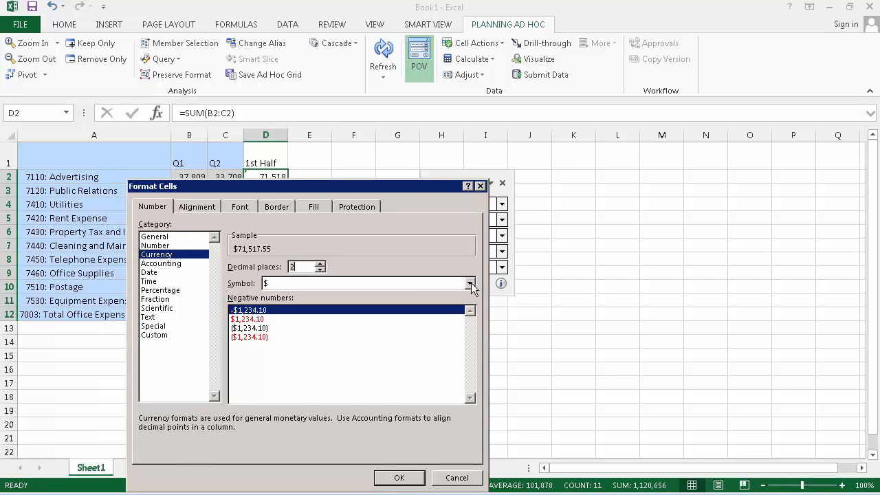
pyautogui.click(470, 283)
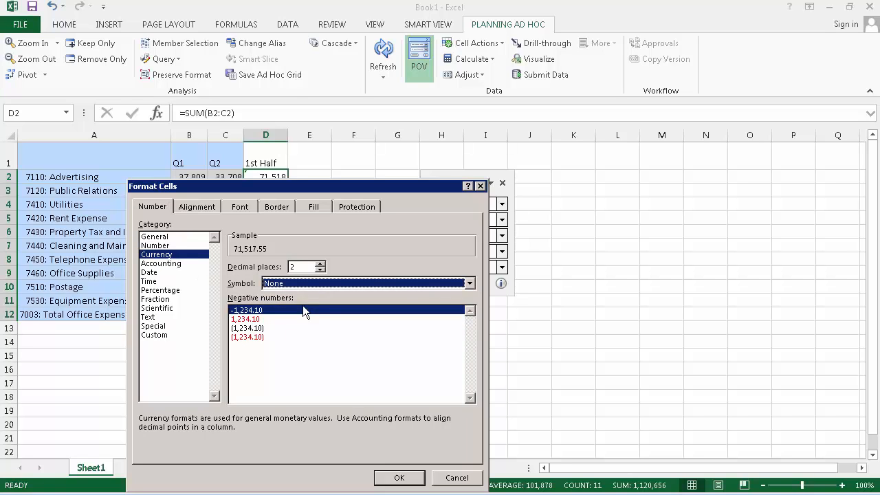
pyautogui.click(247, 337)
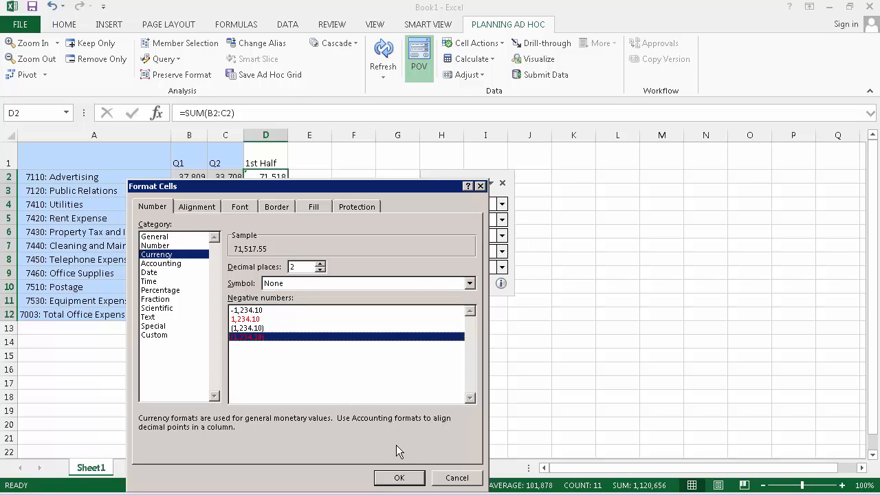
pyautogui.click(398, 477)
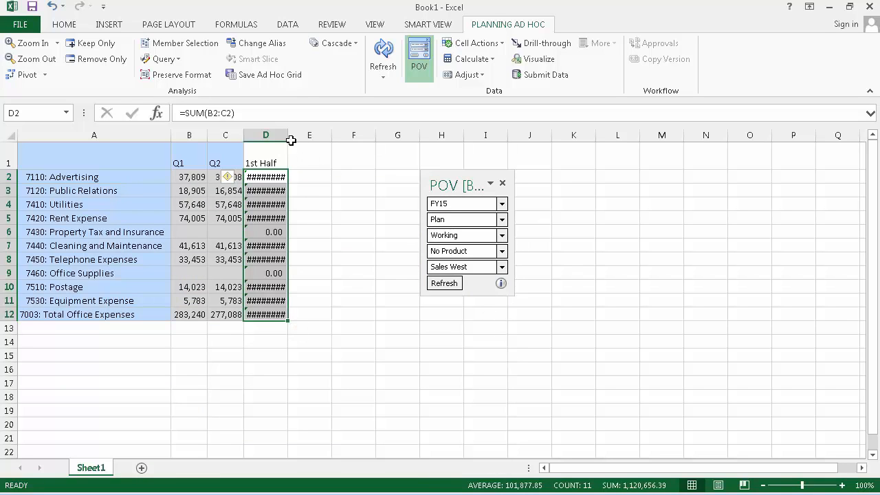
pyautogui.moveTo(289, 135); pyautogui.dragTo(309, 134)
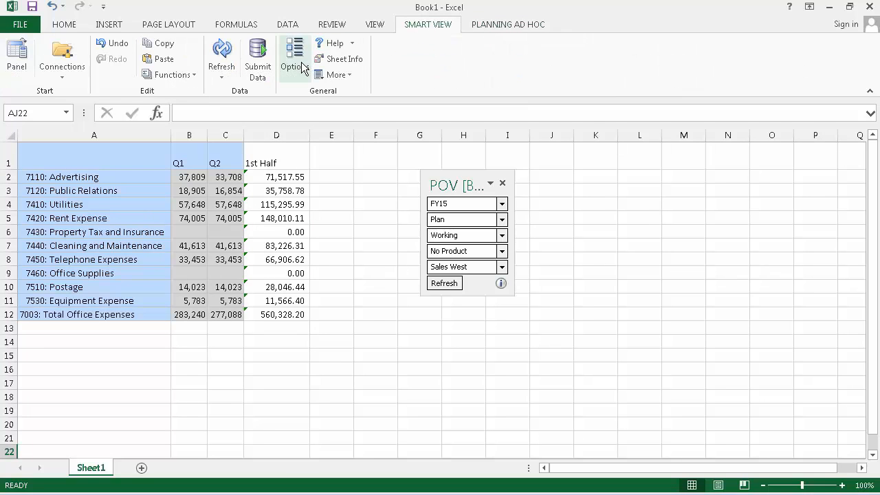
# Step: Set Smart View formatting to Use Excel Formatting and save it as the default options
pyautogui.click(291, 59)
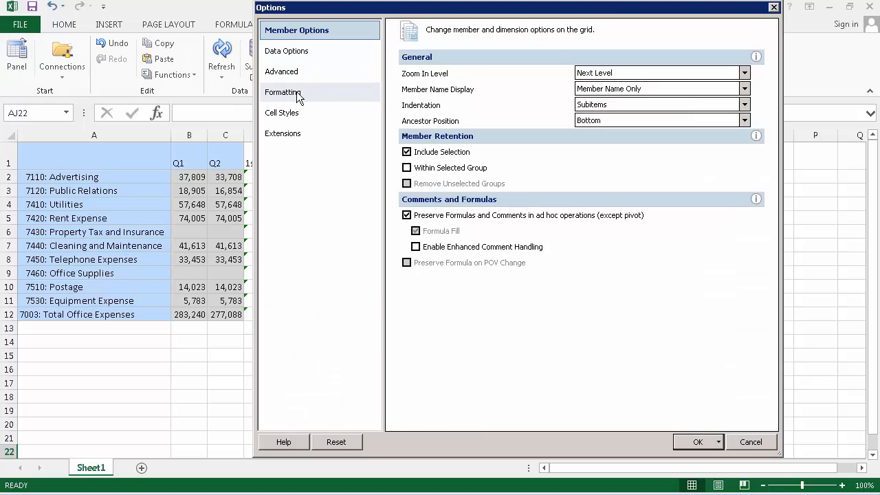
pyautogui.click(286, 92)
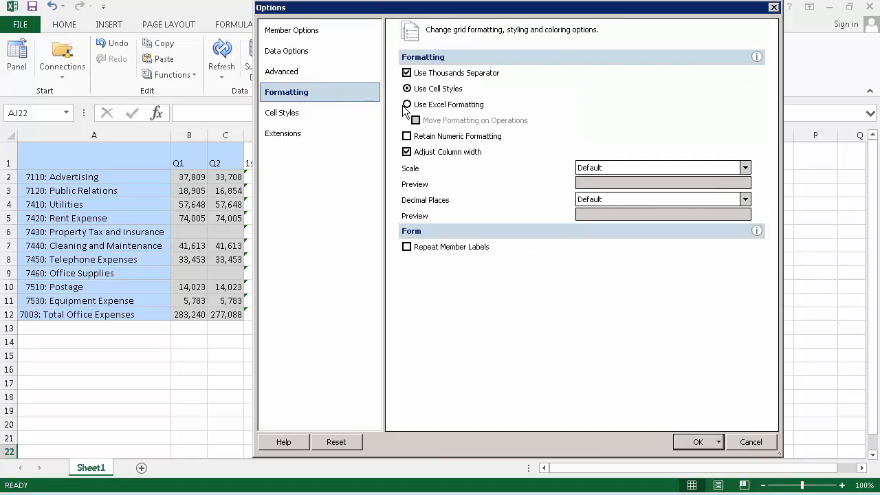
pyautogui.click(407, 104)
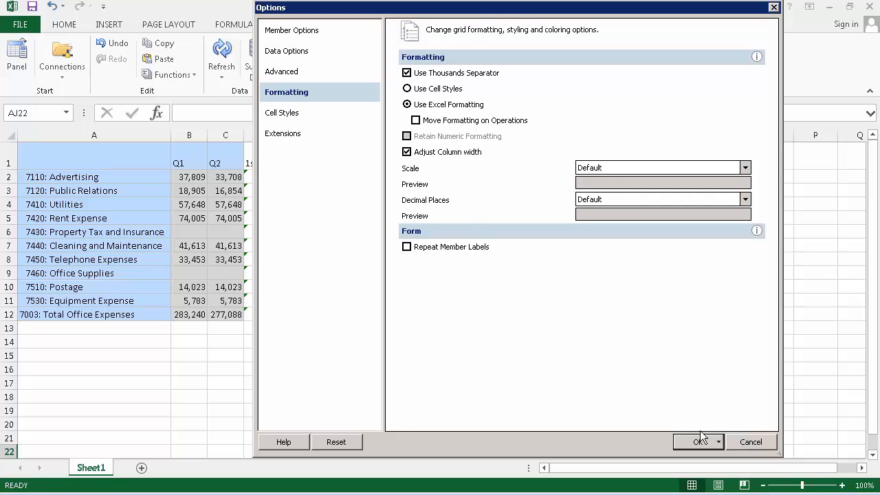
pyautogui.click(717, 441)
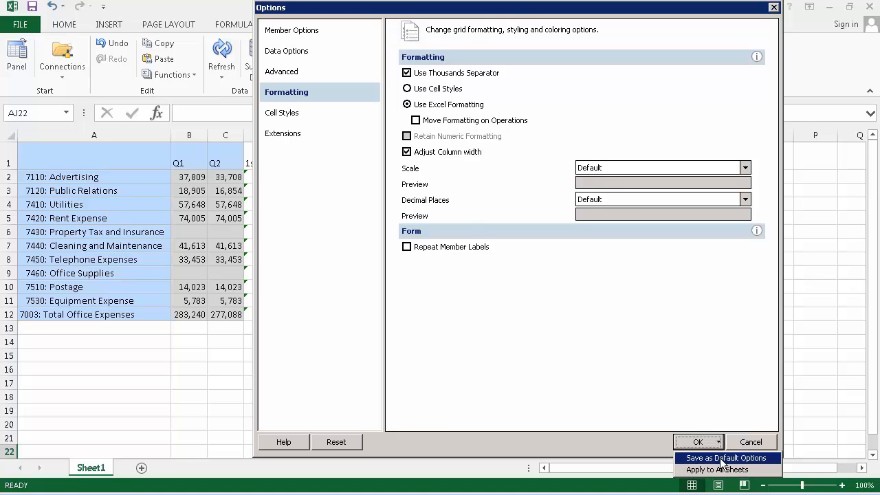
pyautogui.click(697, 441)
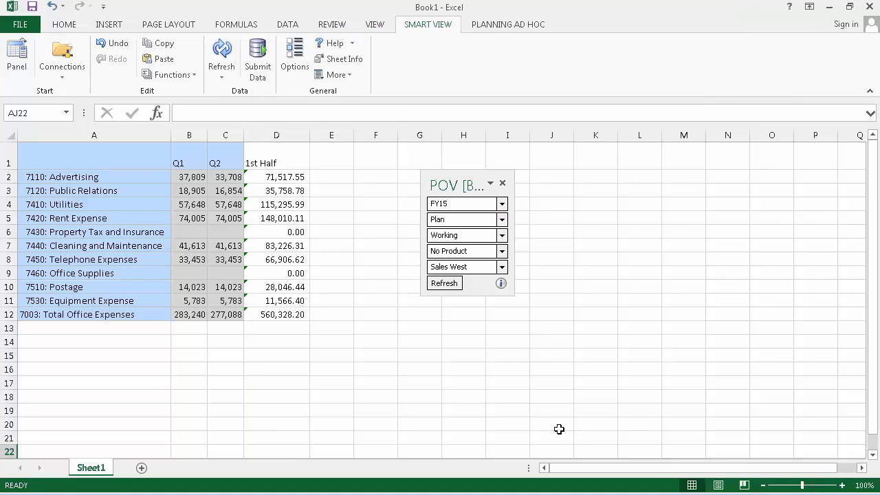
pyautogui.moveTo(194, 274)
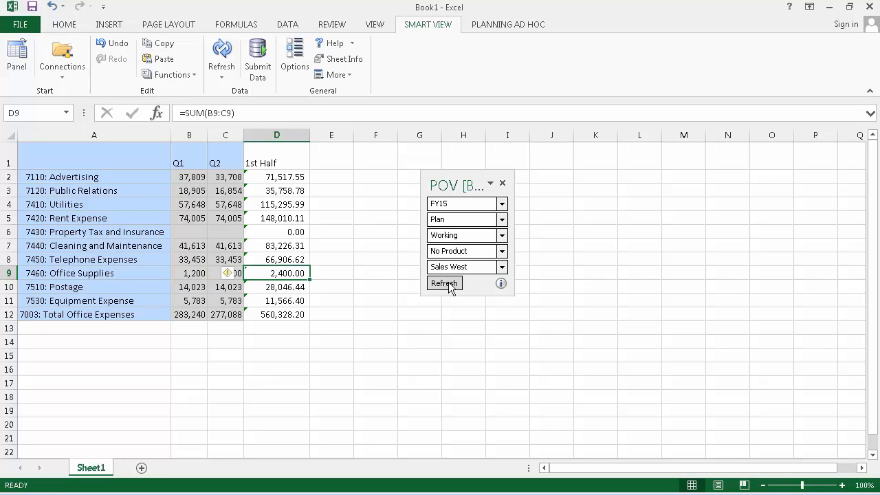
# Step: Refresh the ad hoc grid so Office Supplies clears while 1st Half formulas stay
pyautogui.click(444, 282)
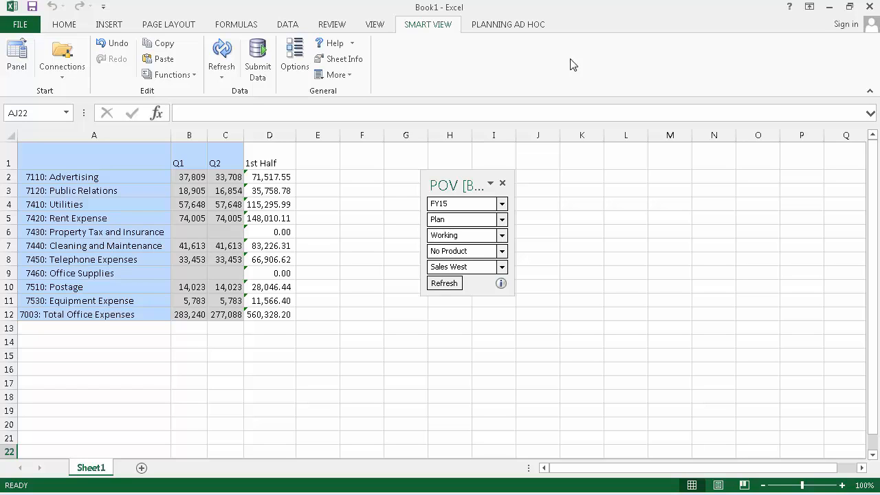
# Step: Start Cascade from the Planning Ad Hoc ribbon and switch member selection to Entity
pyautogui.click(507, 24)
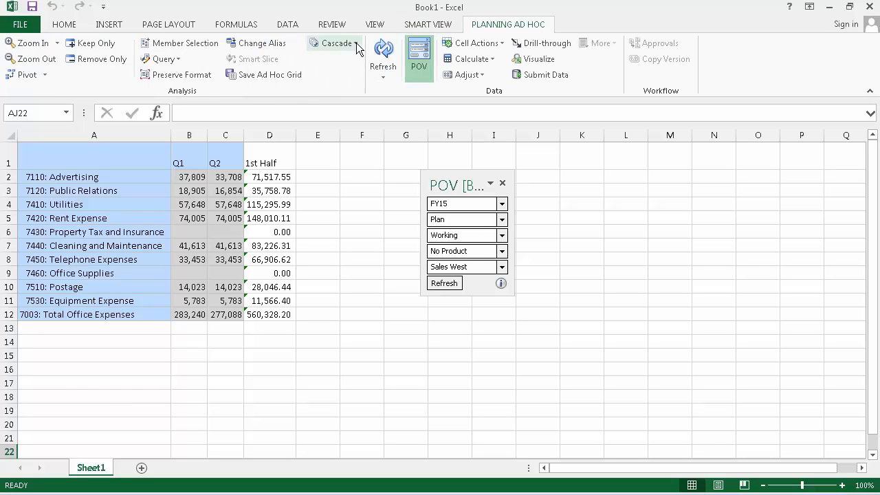
pyautogui.click(335, 43)
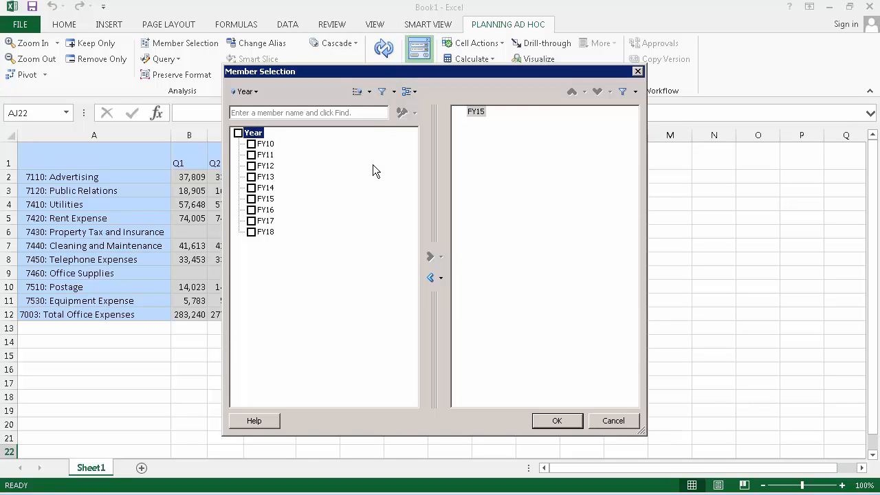
pyautogui.click(245, 91)
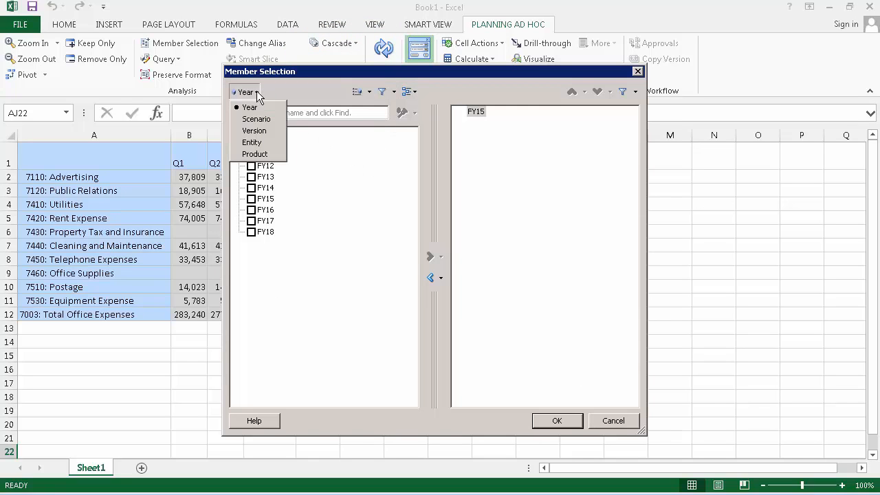
pyautogui.click(251, 142)
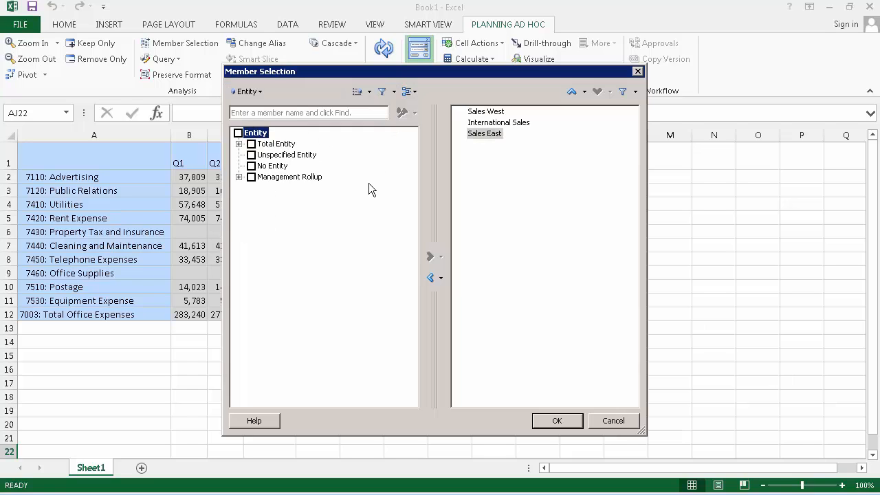
# Step: Confirm the selection to cascade into Sales West, International Sales and Sales East sheets
pyautogui.click(557, 420)
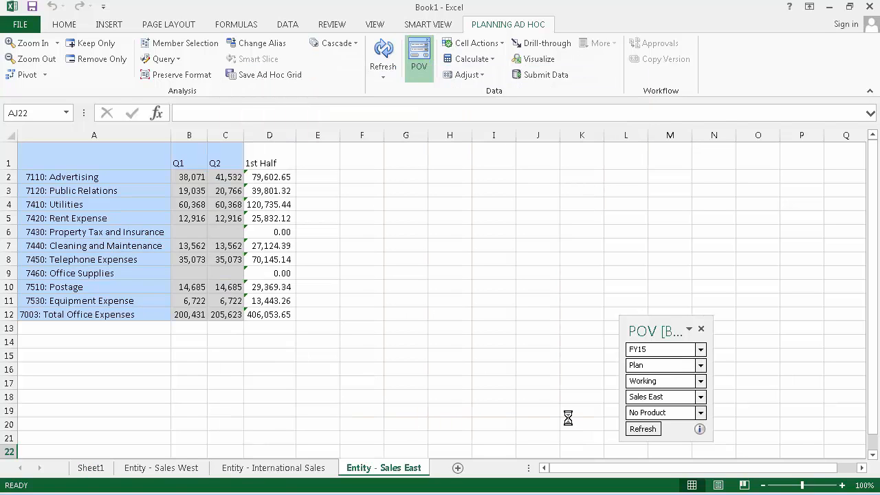
pyautogui.moveTo(375, 416)
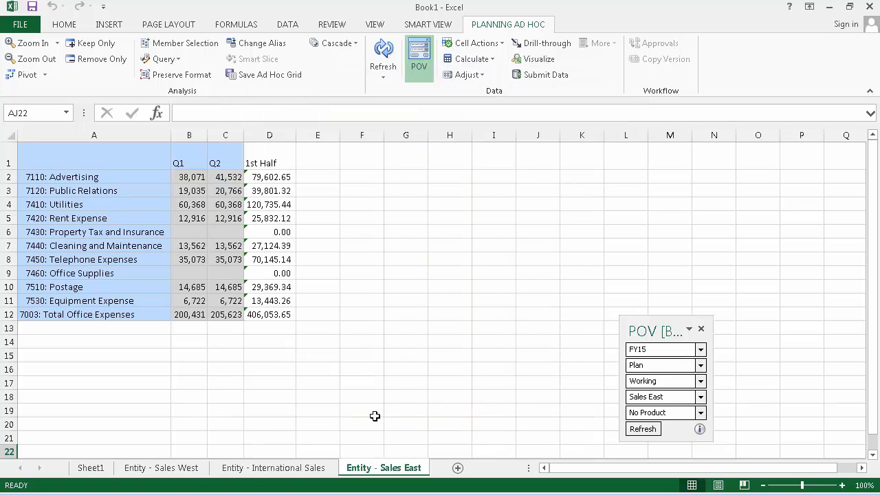
pyautogui.moveTo(161, 467)
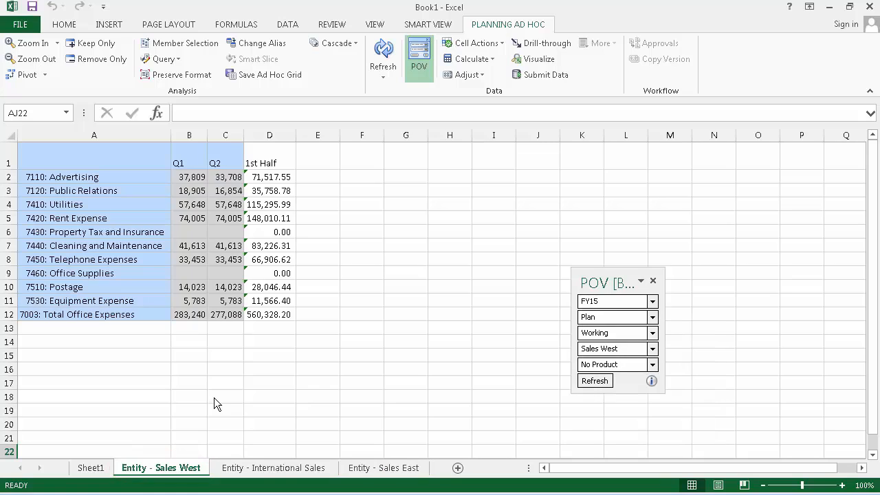
pyautogui.moveTo(264, 391)
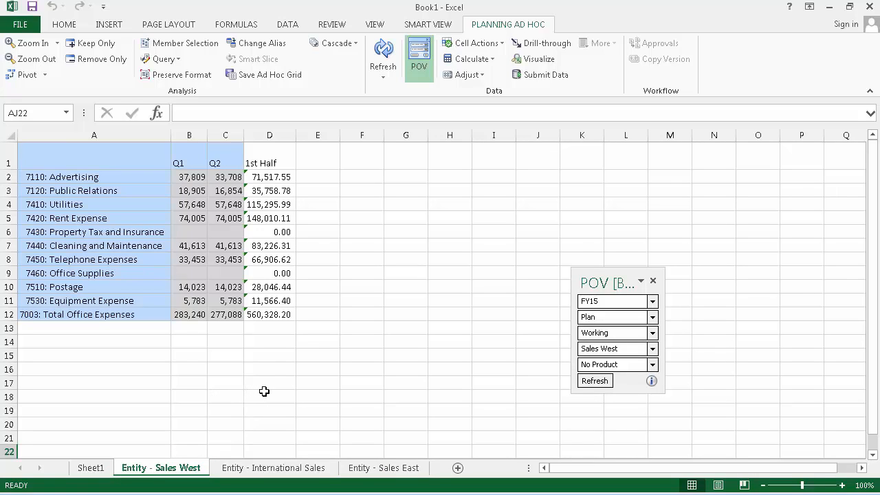